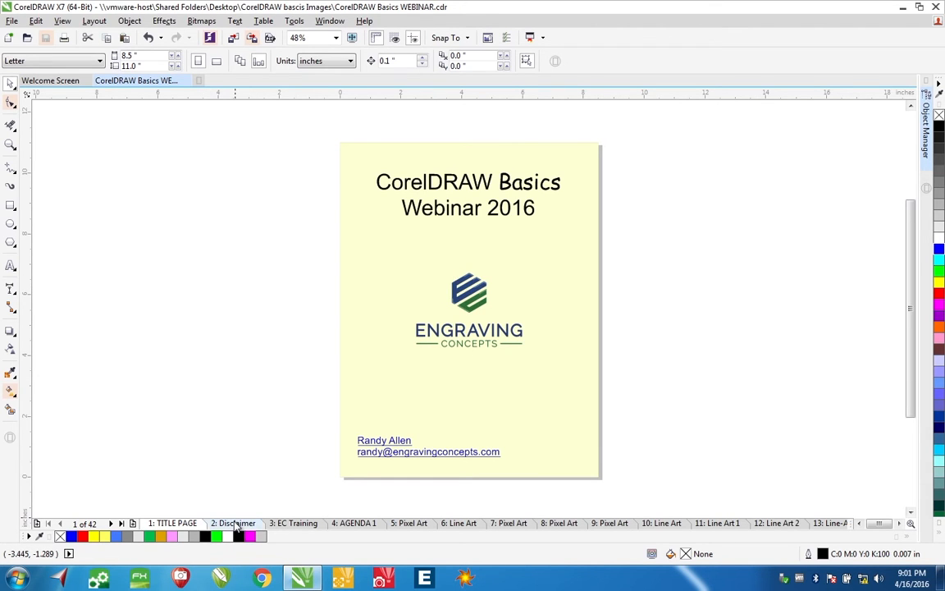
# Switch the webinar document to page 2, the Disclaimer page.
pyautogui.click(233, 522)
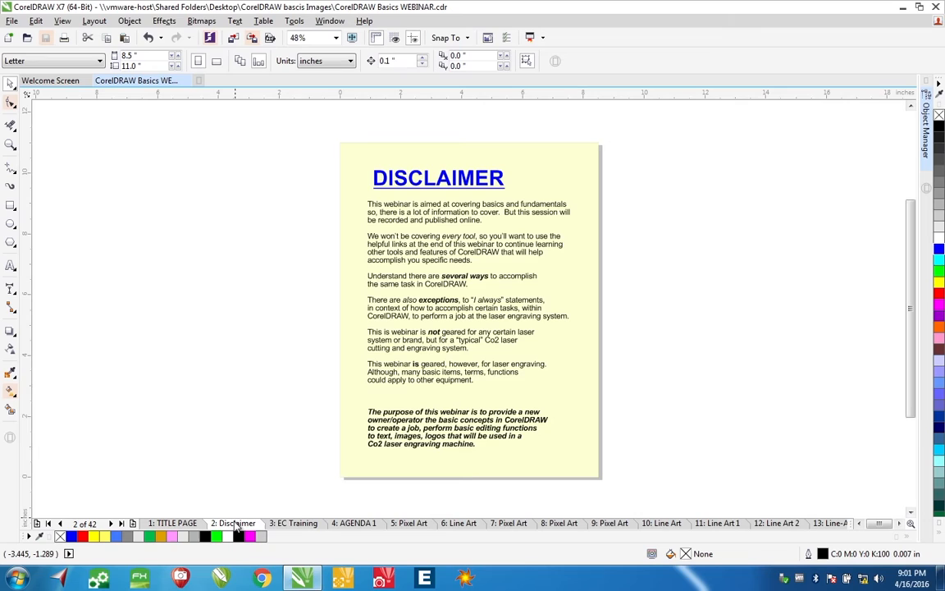